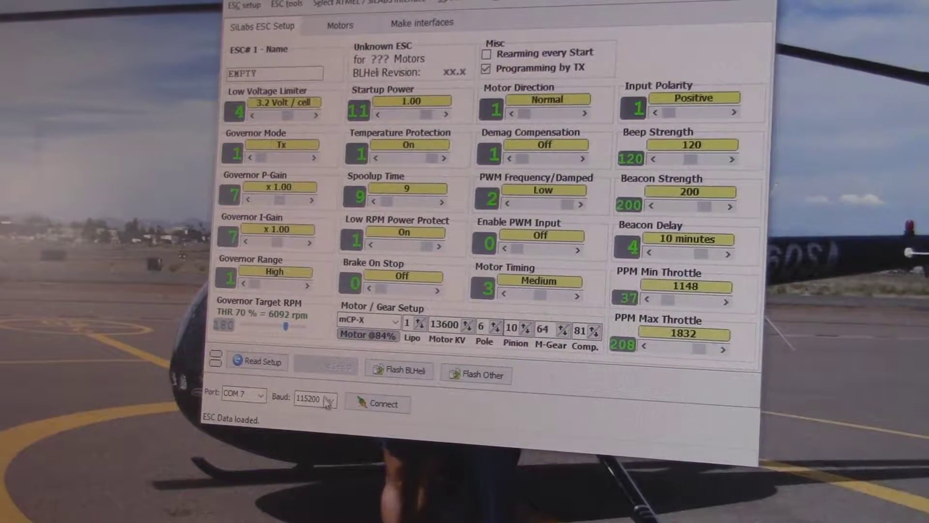
Connect to the ESC interface on COM 7 at 115200 baud.
{"action": "left_click", "coordinate": [257, 393]}
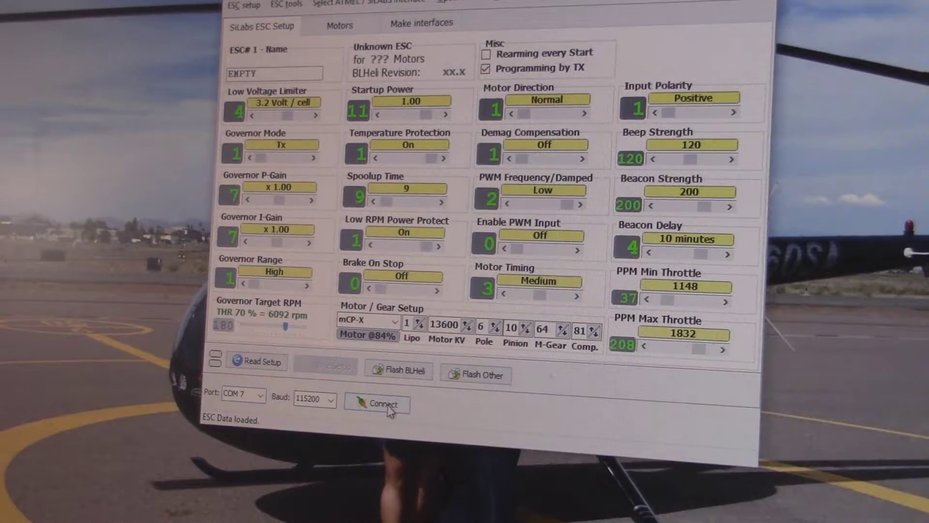
{"action": "left_click", "coordinate": [378, 405]}
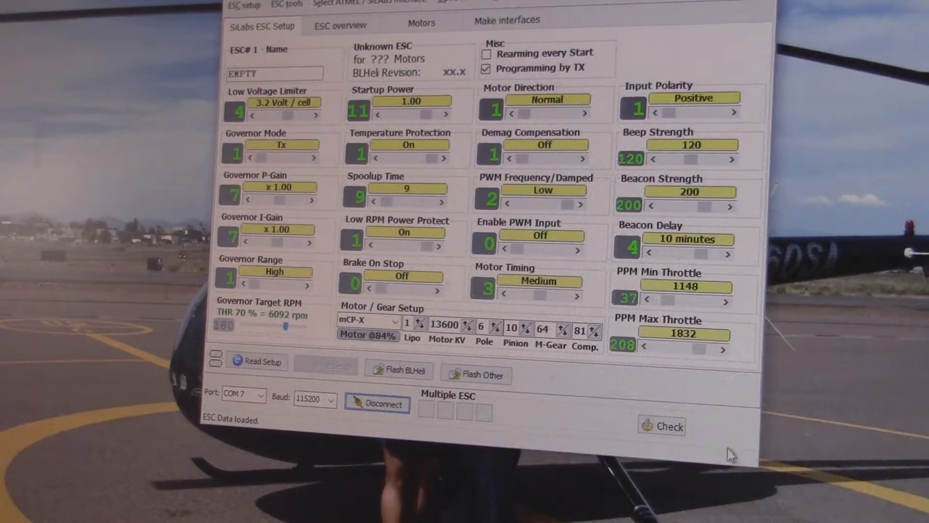
Run the multiple-ESC check, finding four EMAX 20A ESCs on Rev. 14.2, and load their settings.
{"action": "left_click", "coordinate": [662, 426]}
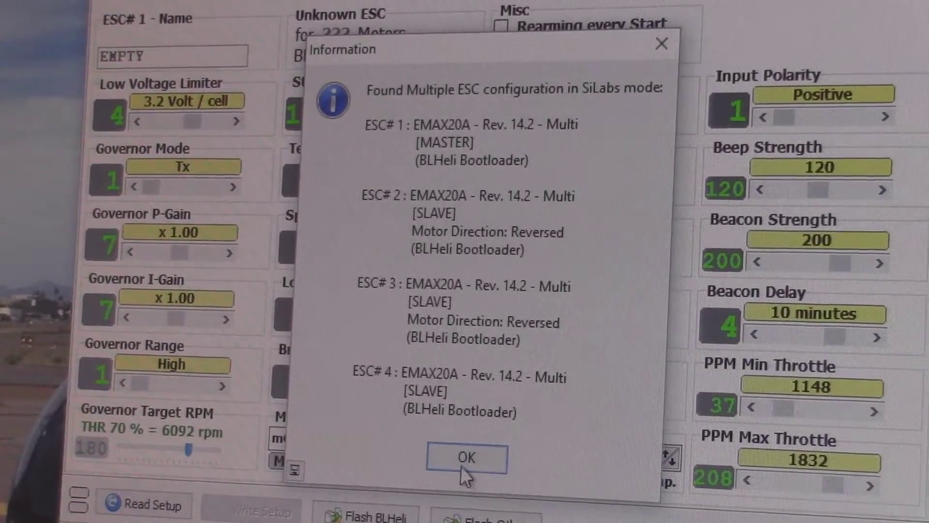
{"action": "left_click", "coordinate": [466, 459]}
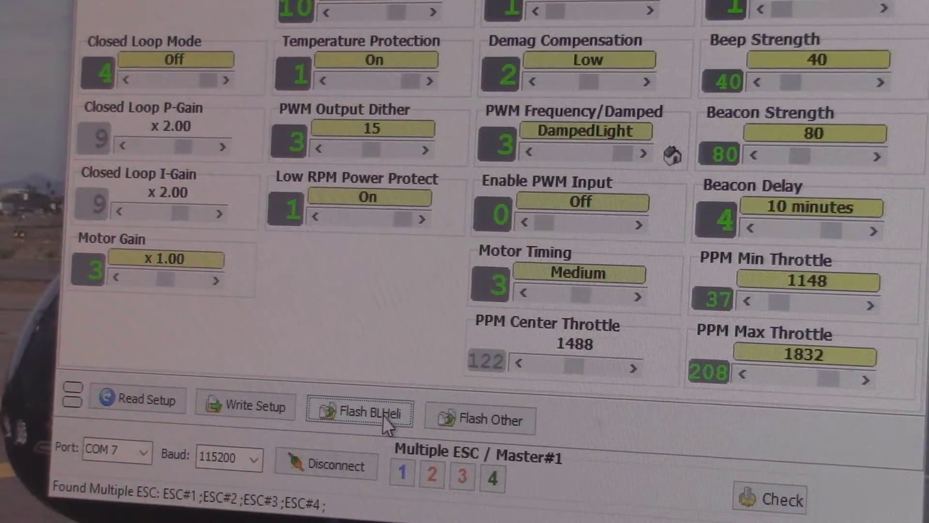
Start Flash BLHeli, bringing up the EMAX 20A MULTI Rev. 14.6 firmware choice.
{"action": "left_click", "coordinate": [366, 413]}
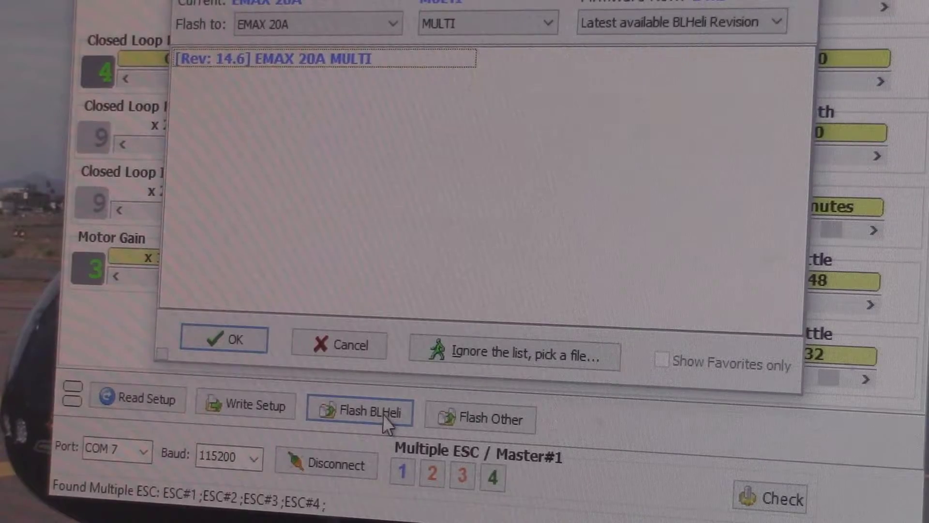